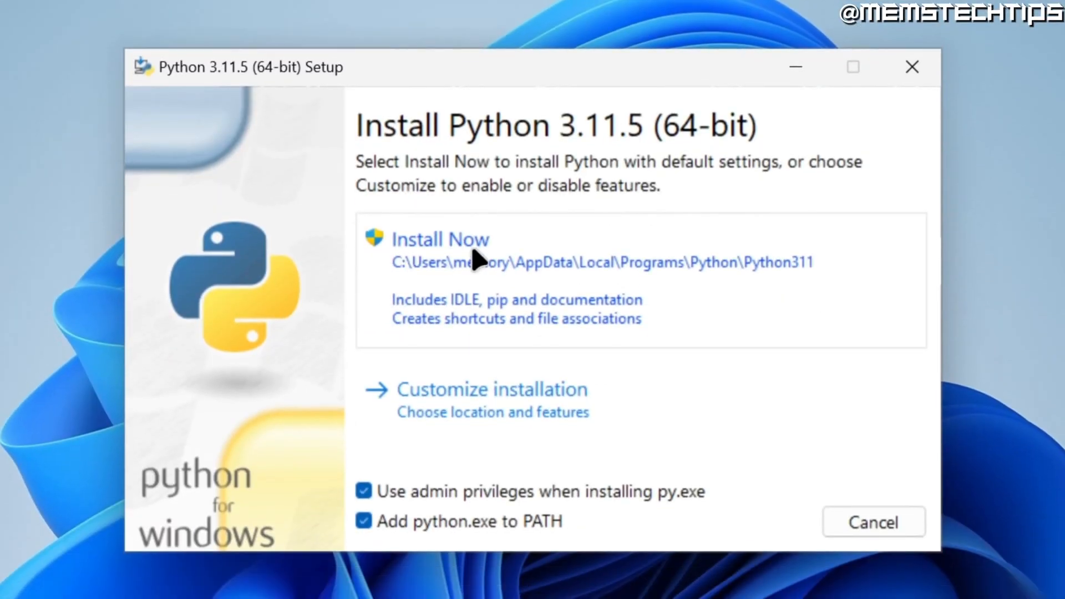
mouse_move(462, 319)
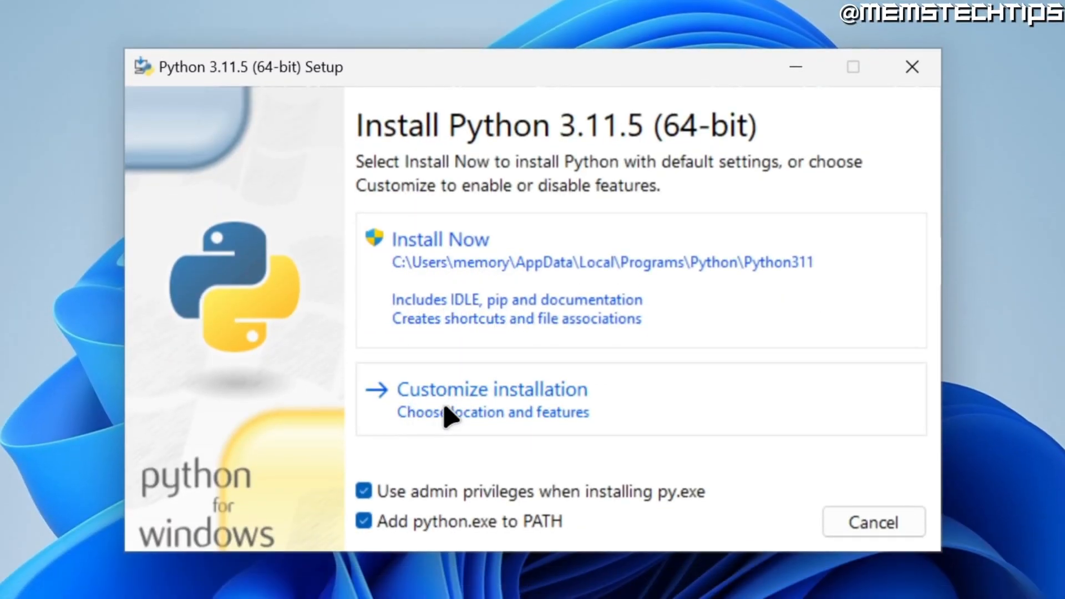
Run a customised Python 3.11.5 install with pip kept under Optional Features.
left_click(492, 389)
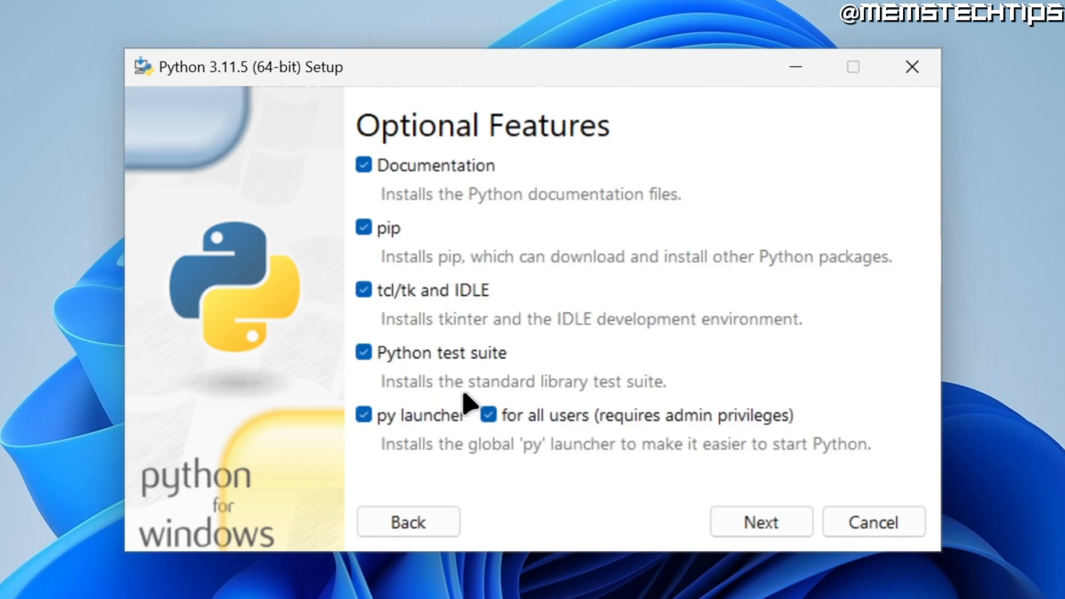
left_click(364, 228)
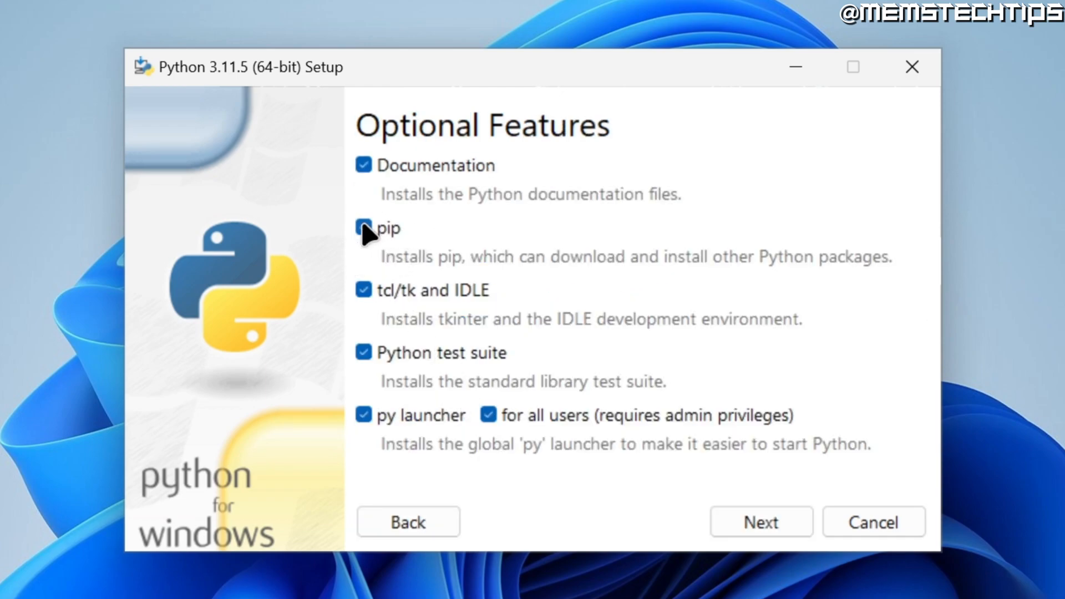
left_click(364, 229)
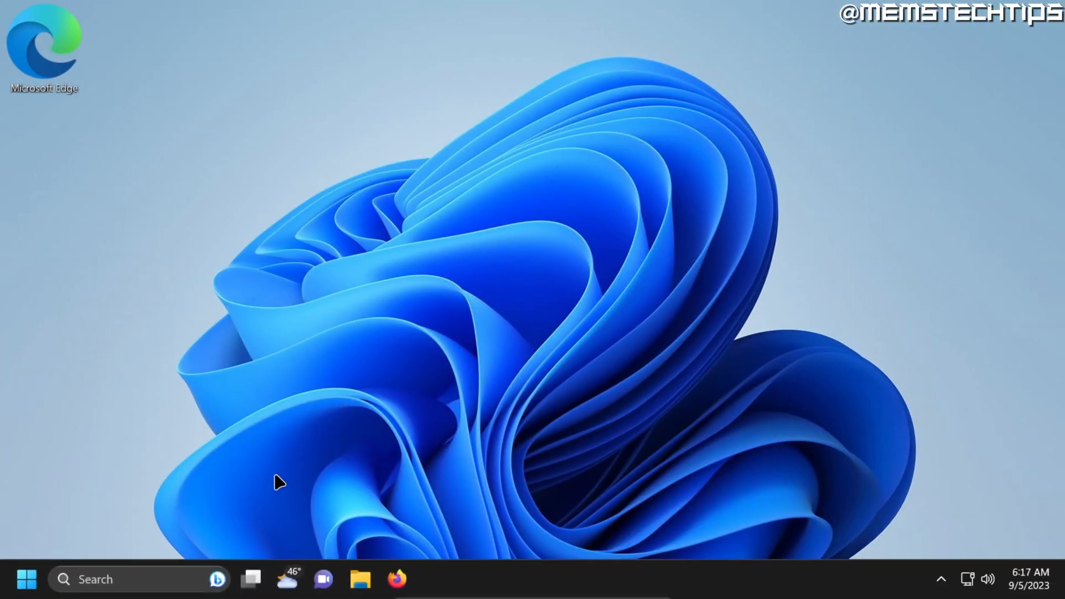
mouse_move(253, 491)
type("cmd")
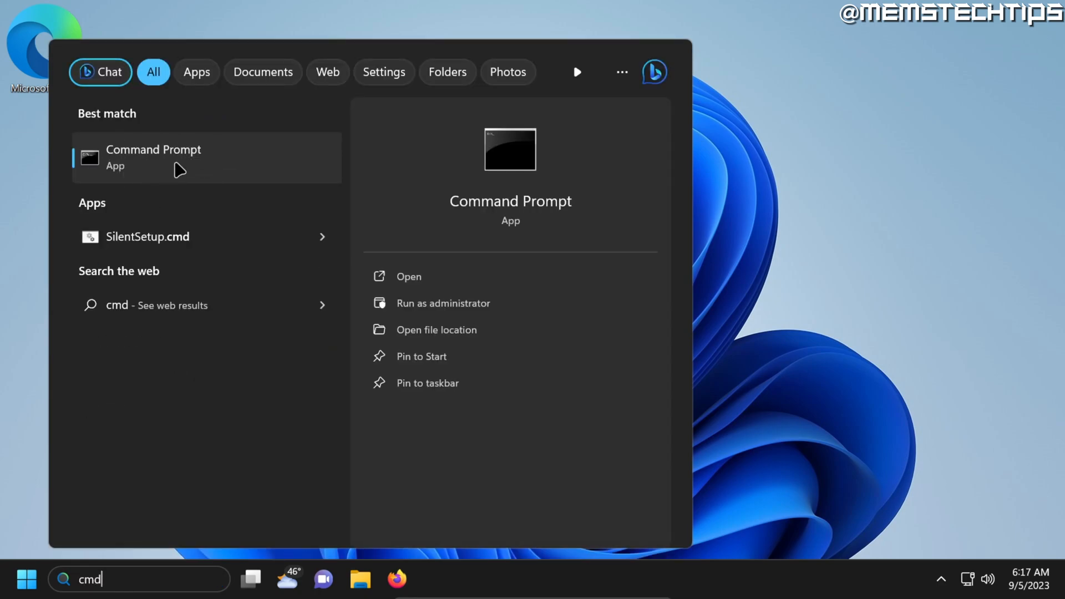
Launch Command Prompt from the Windows Search results for 'cmd'.
left_click(153, 156)
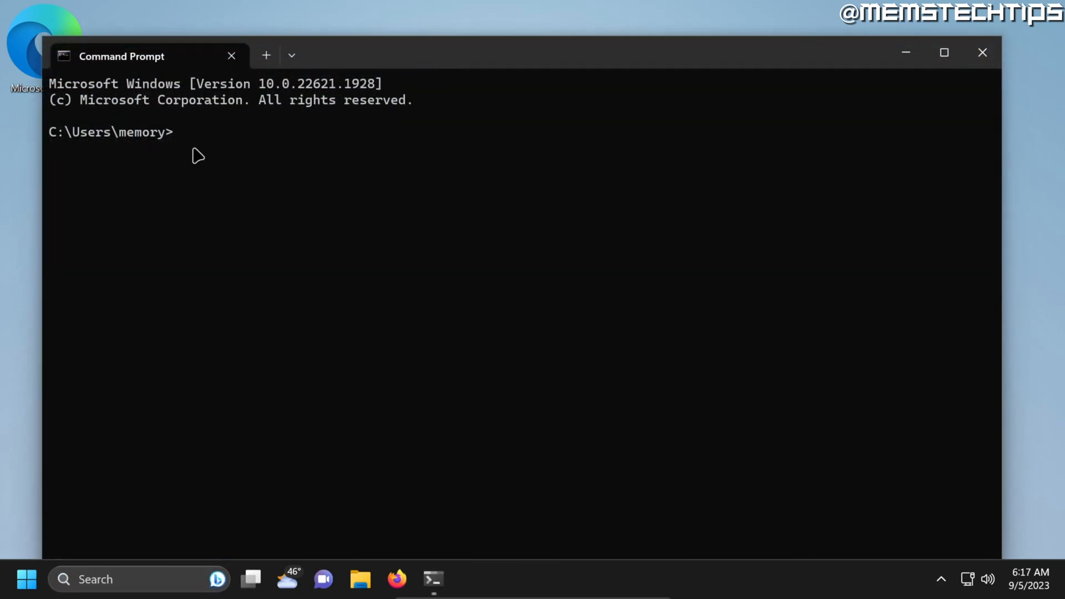
Install Jupyter and its dependencies with 'pip install jupyter'.
type("pip install jupyter")
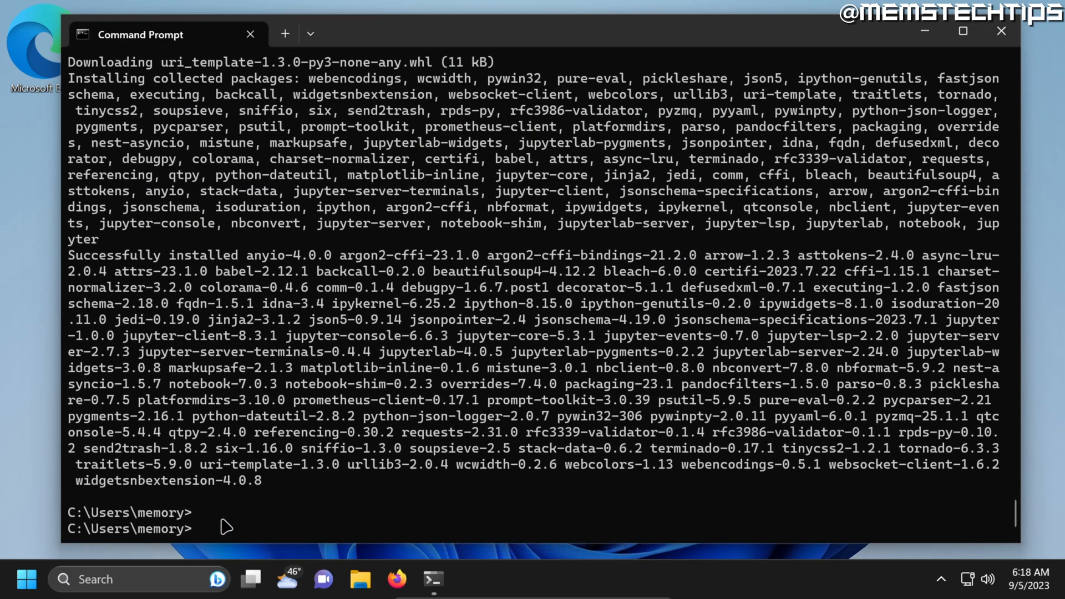
mouse_move(216, 532)
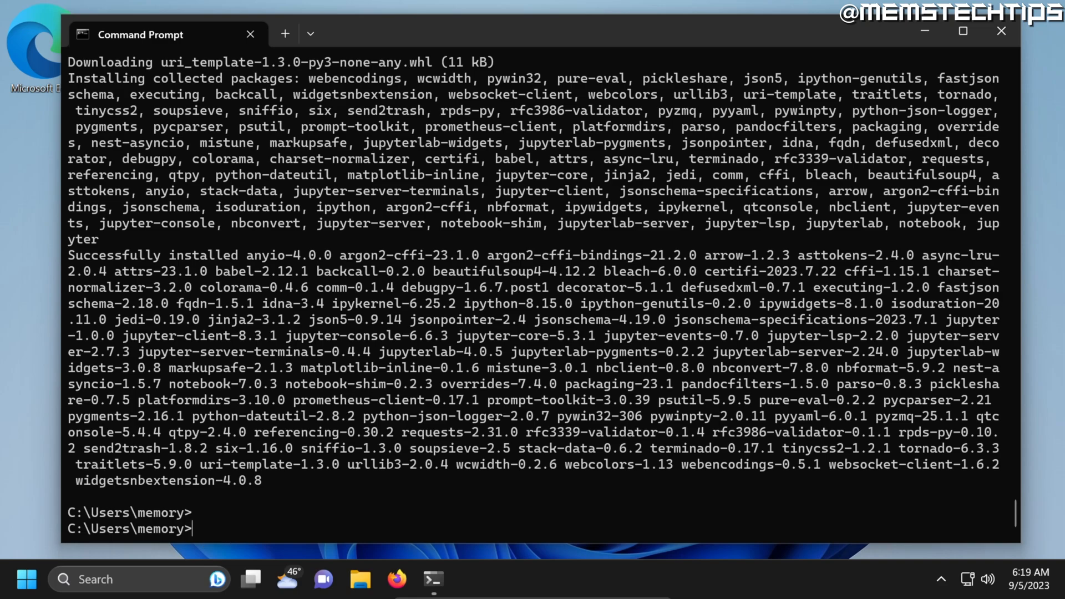
Start the Jupyter Notebook server with 'jupyter notebook'.
type("jupyter notebook")
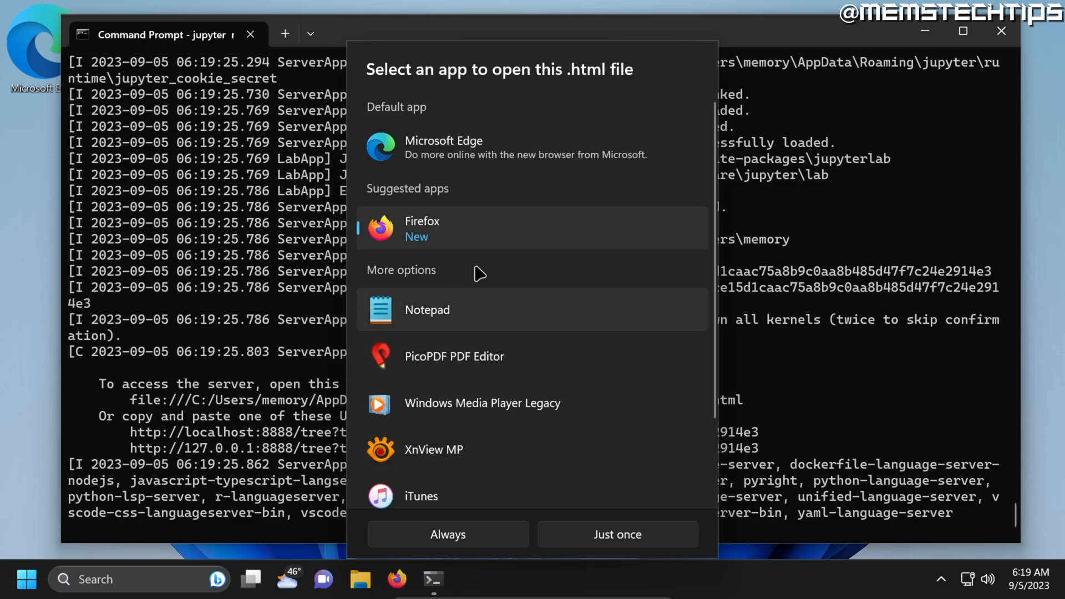
Choose Firefox to open the Jupyter home page at localhost:8888.
left_click(616, 534)
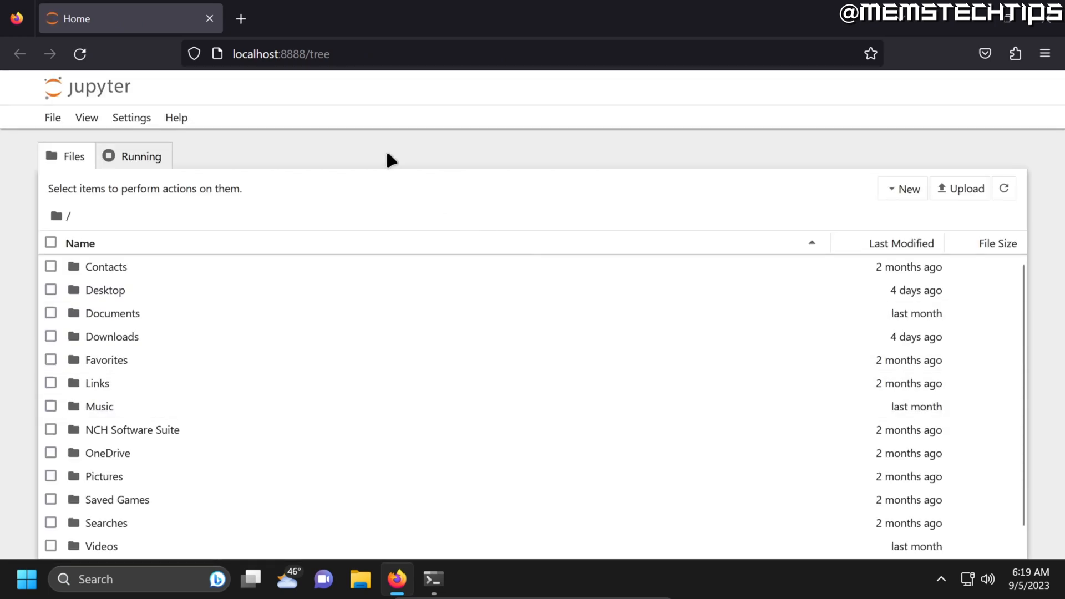
mouse_move(298, 143)
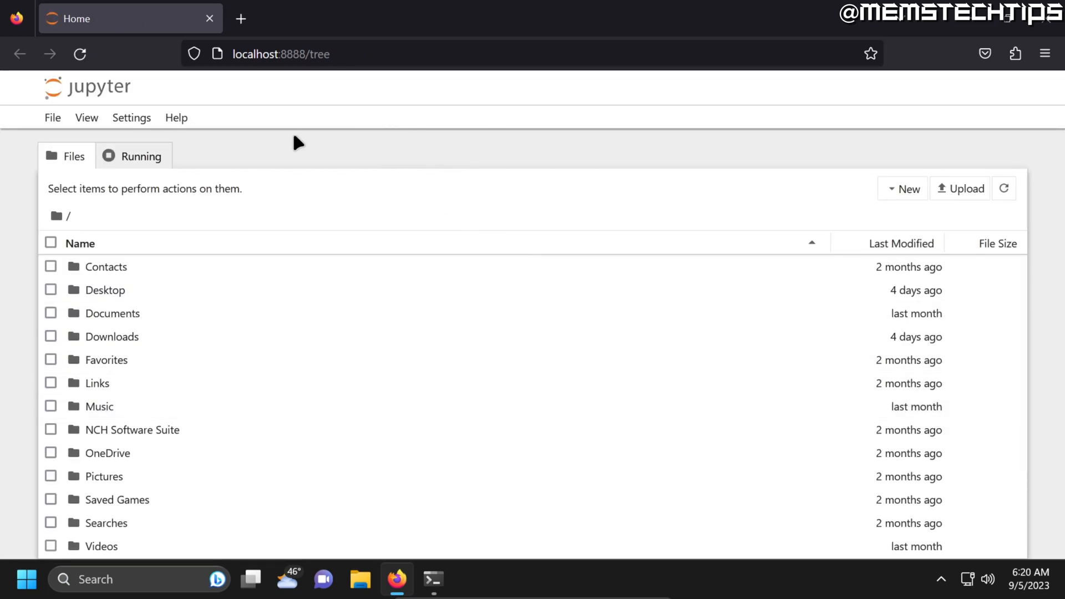